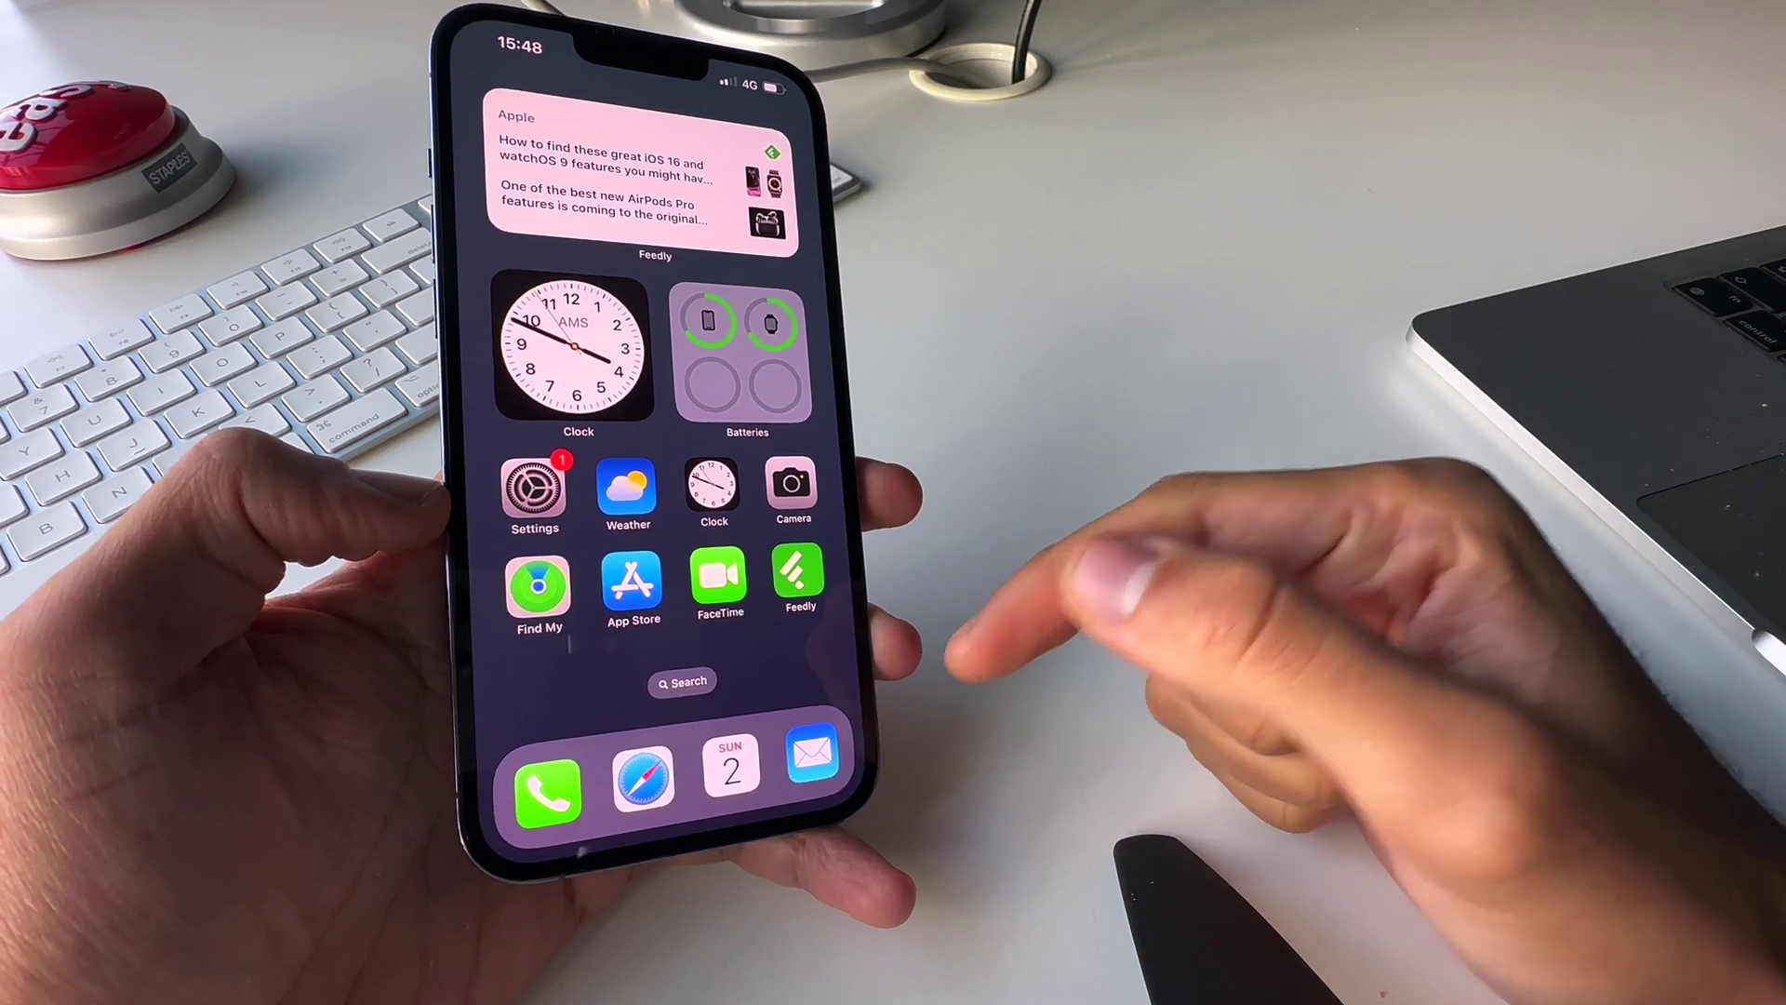
# Launch Mail from the dock and start a new message draft
pyautogui.click(811, 763)
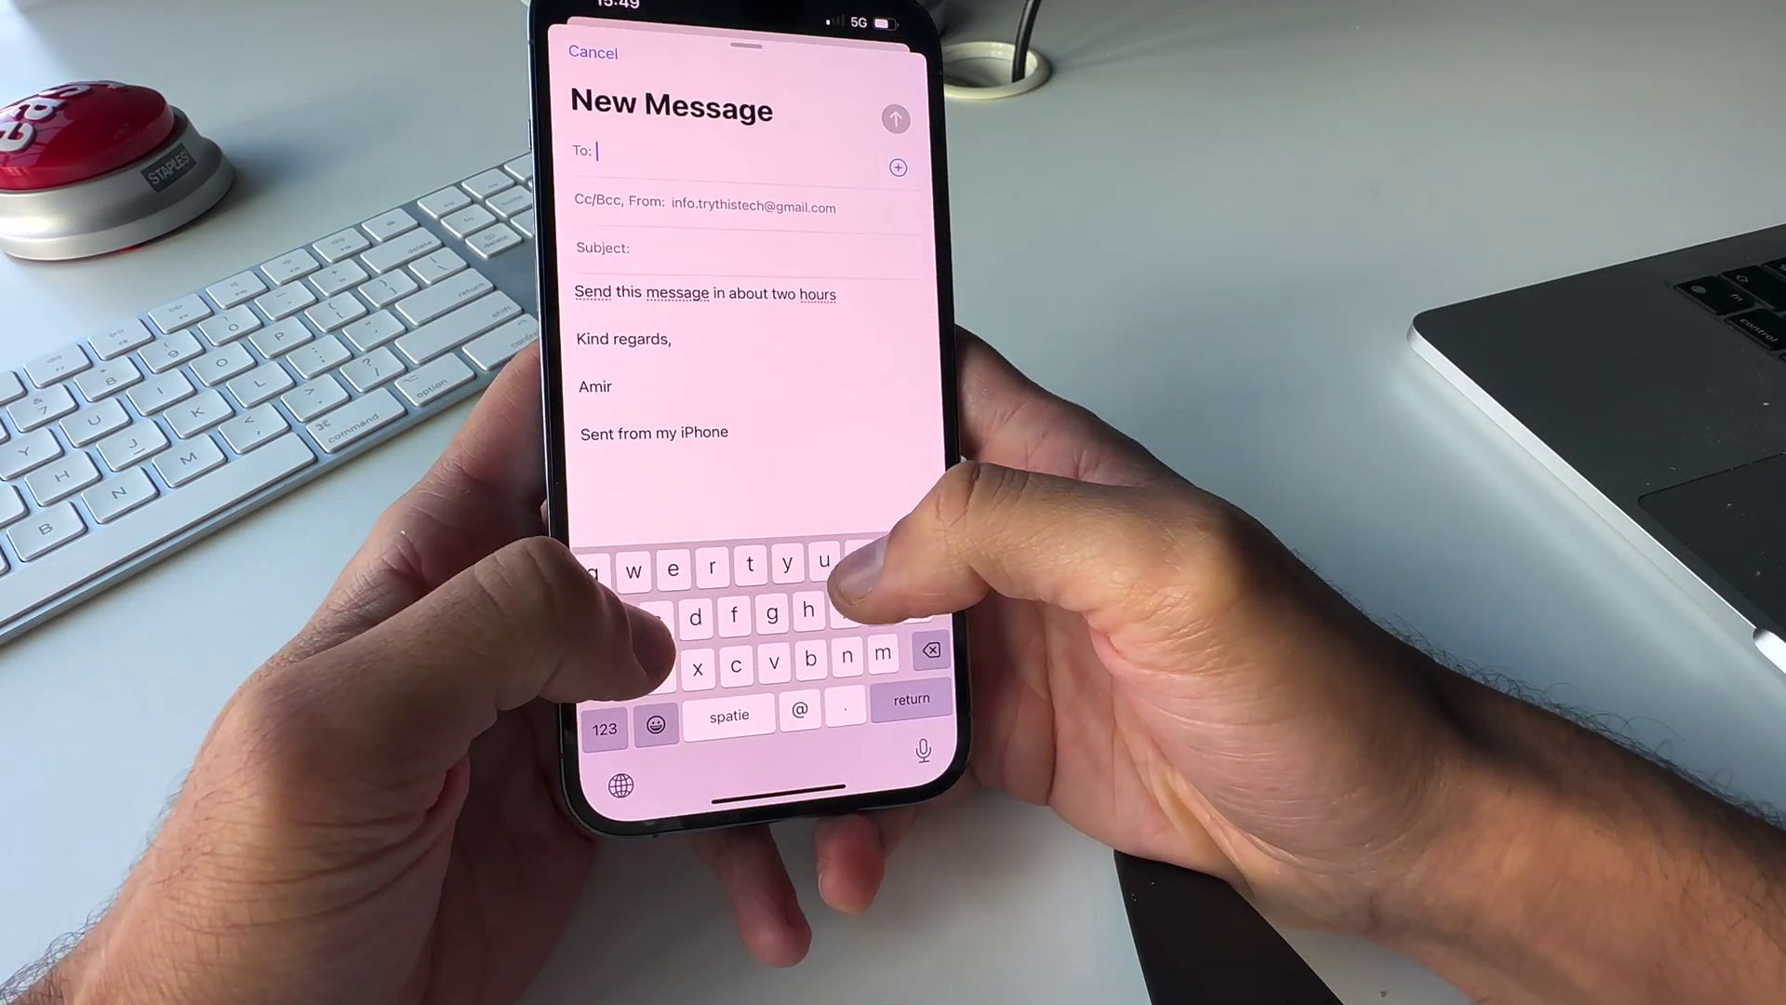
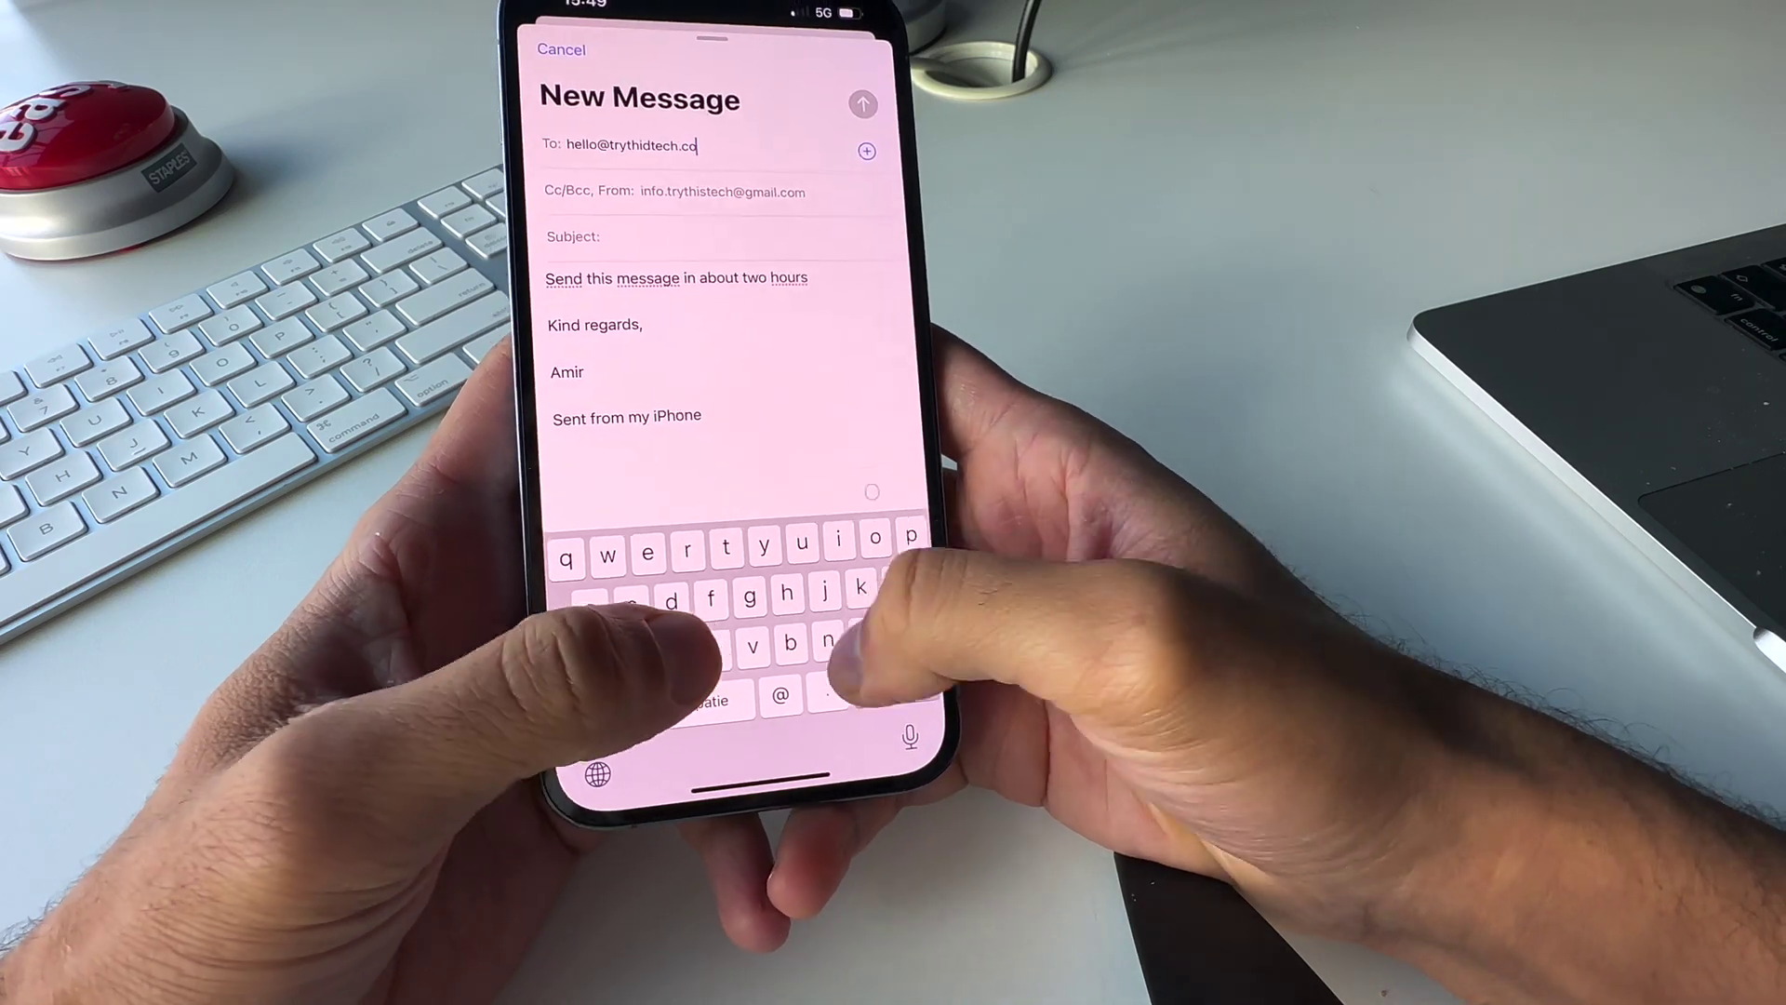
pyautogui.click(595, 237)
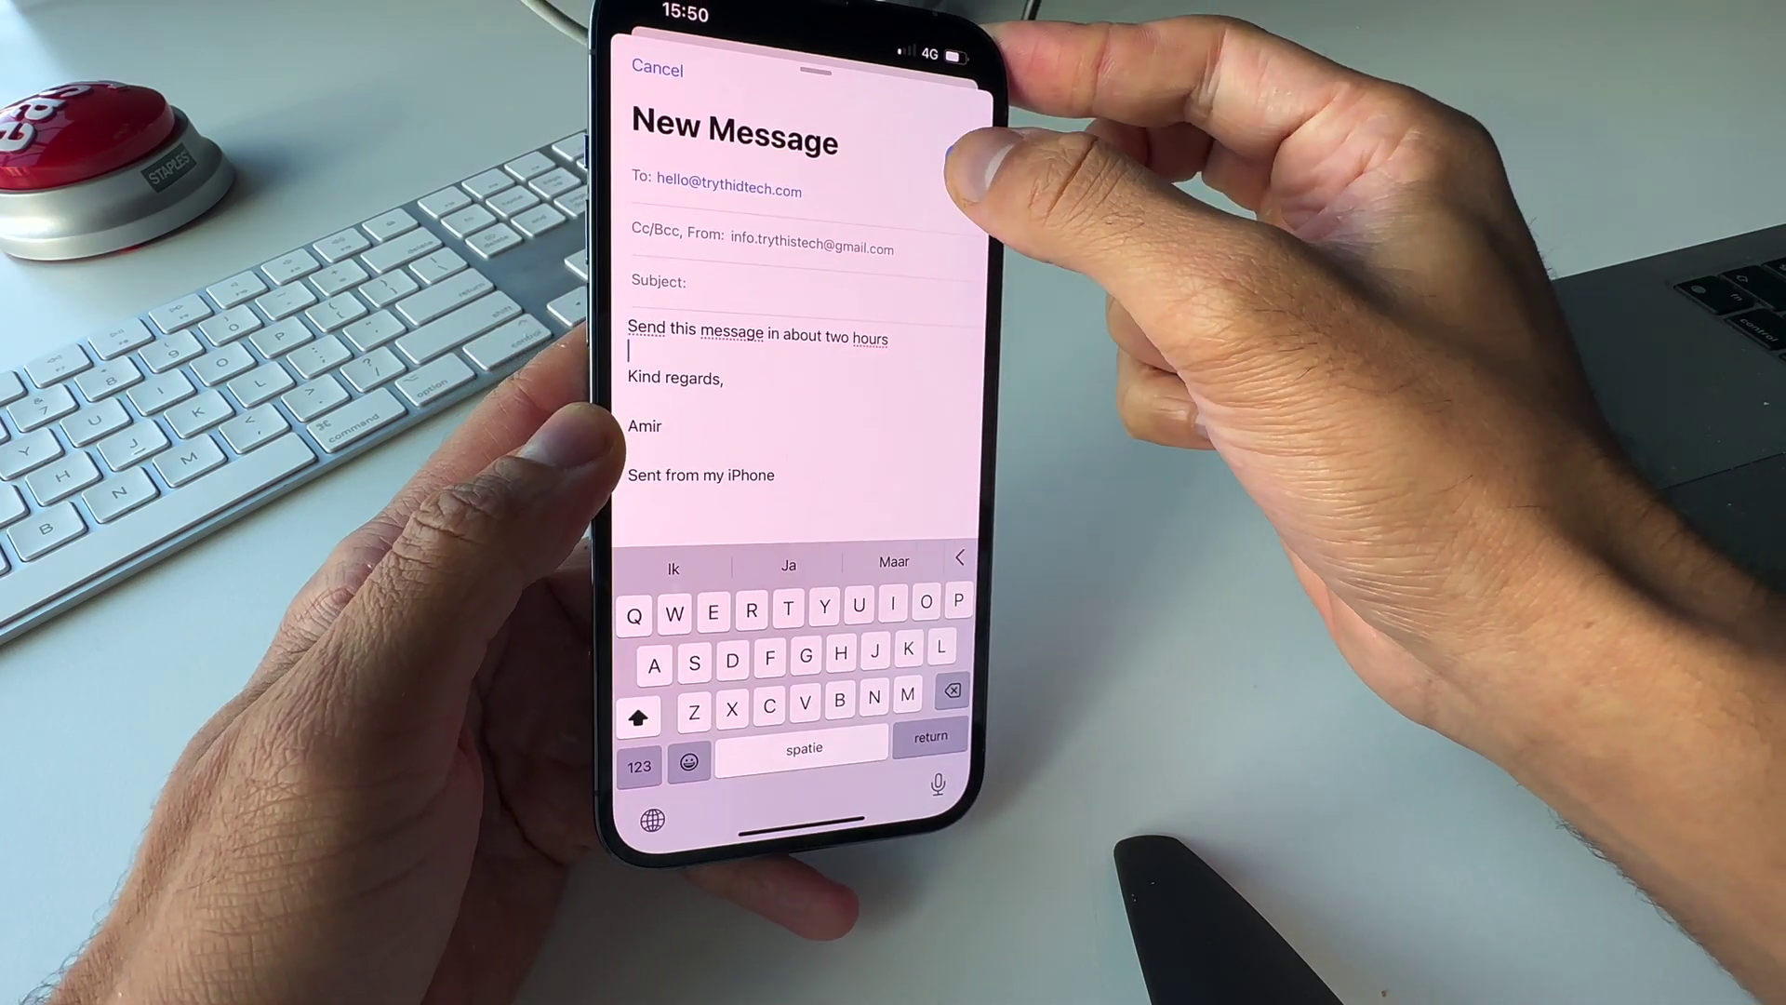
# Send the message, confirming Send on the Empty Subject alert
pyautogui.click(938, 156)
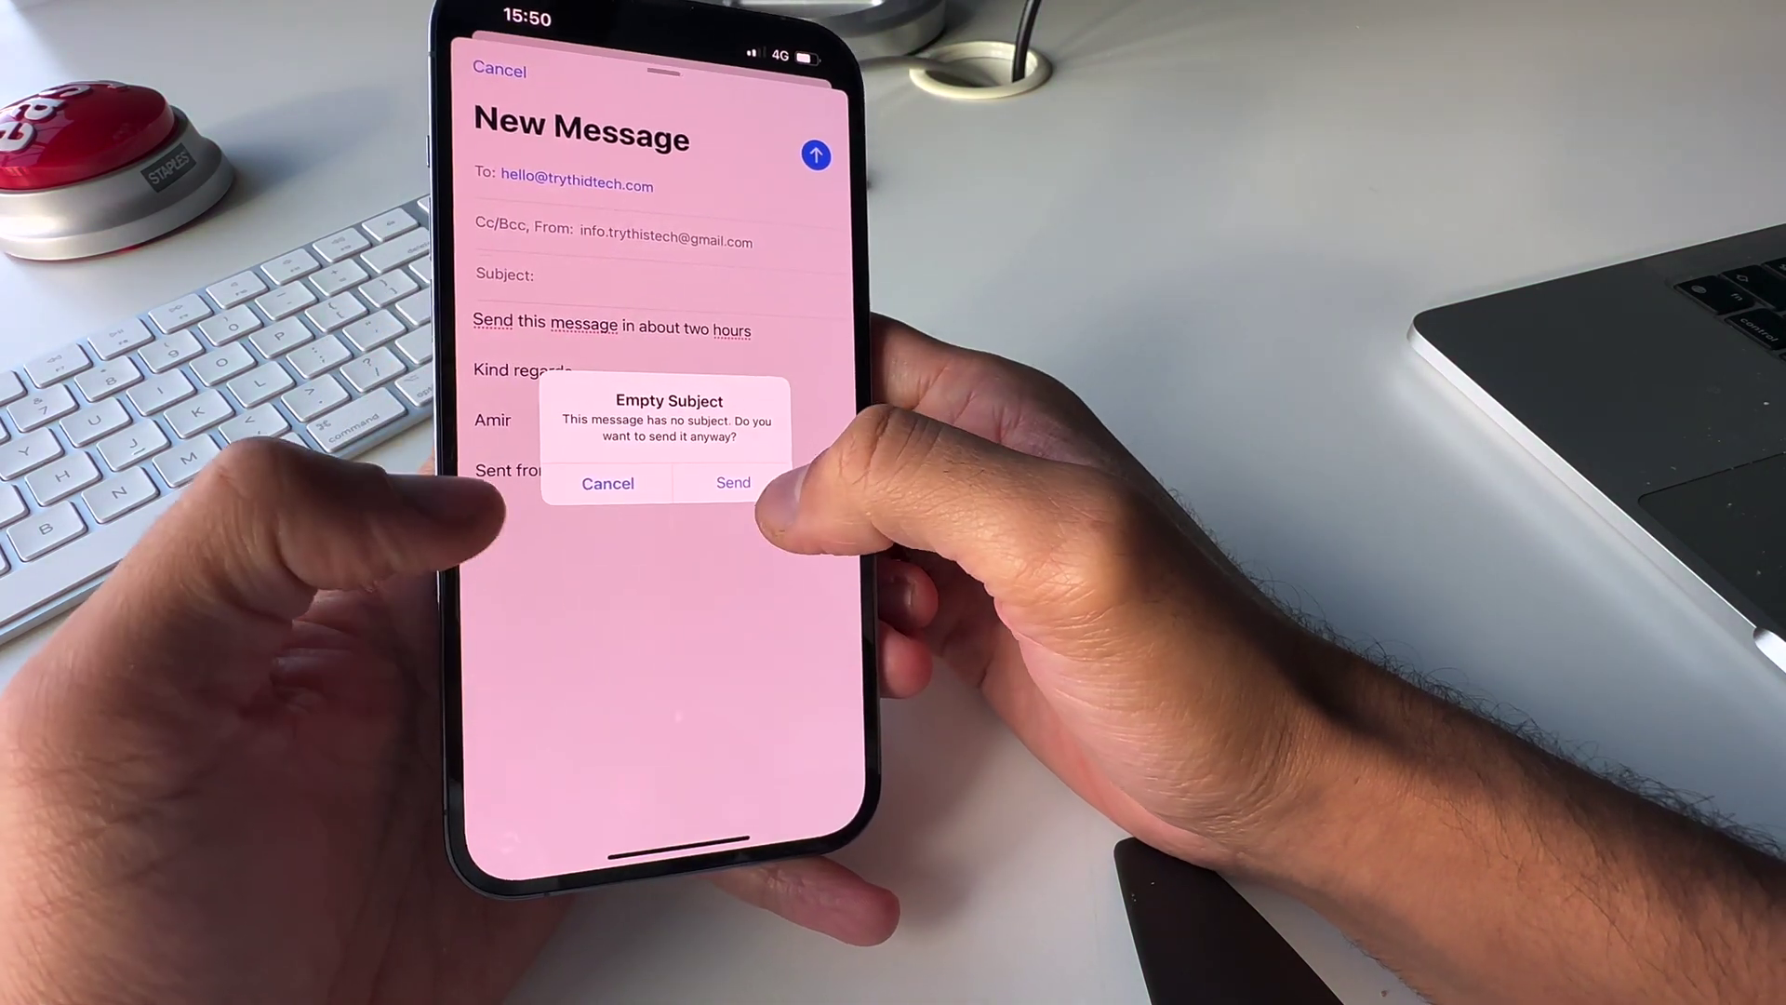
pyautogui.click(733, 483)
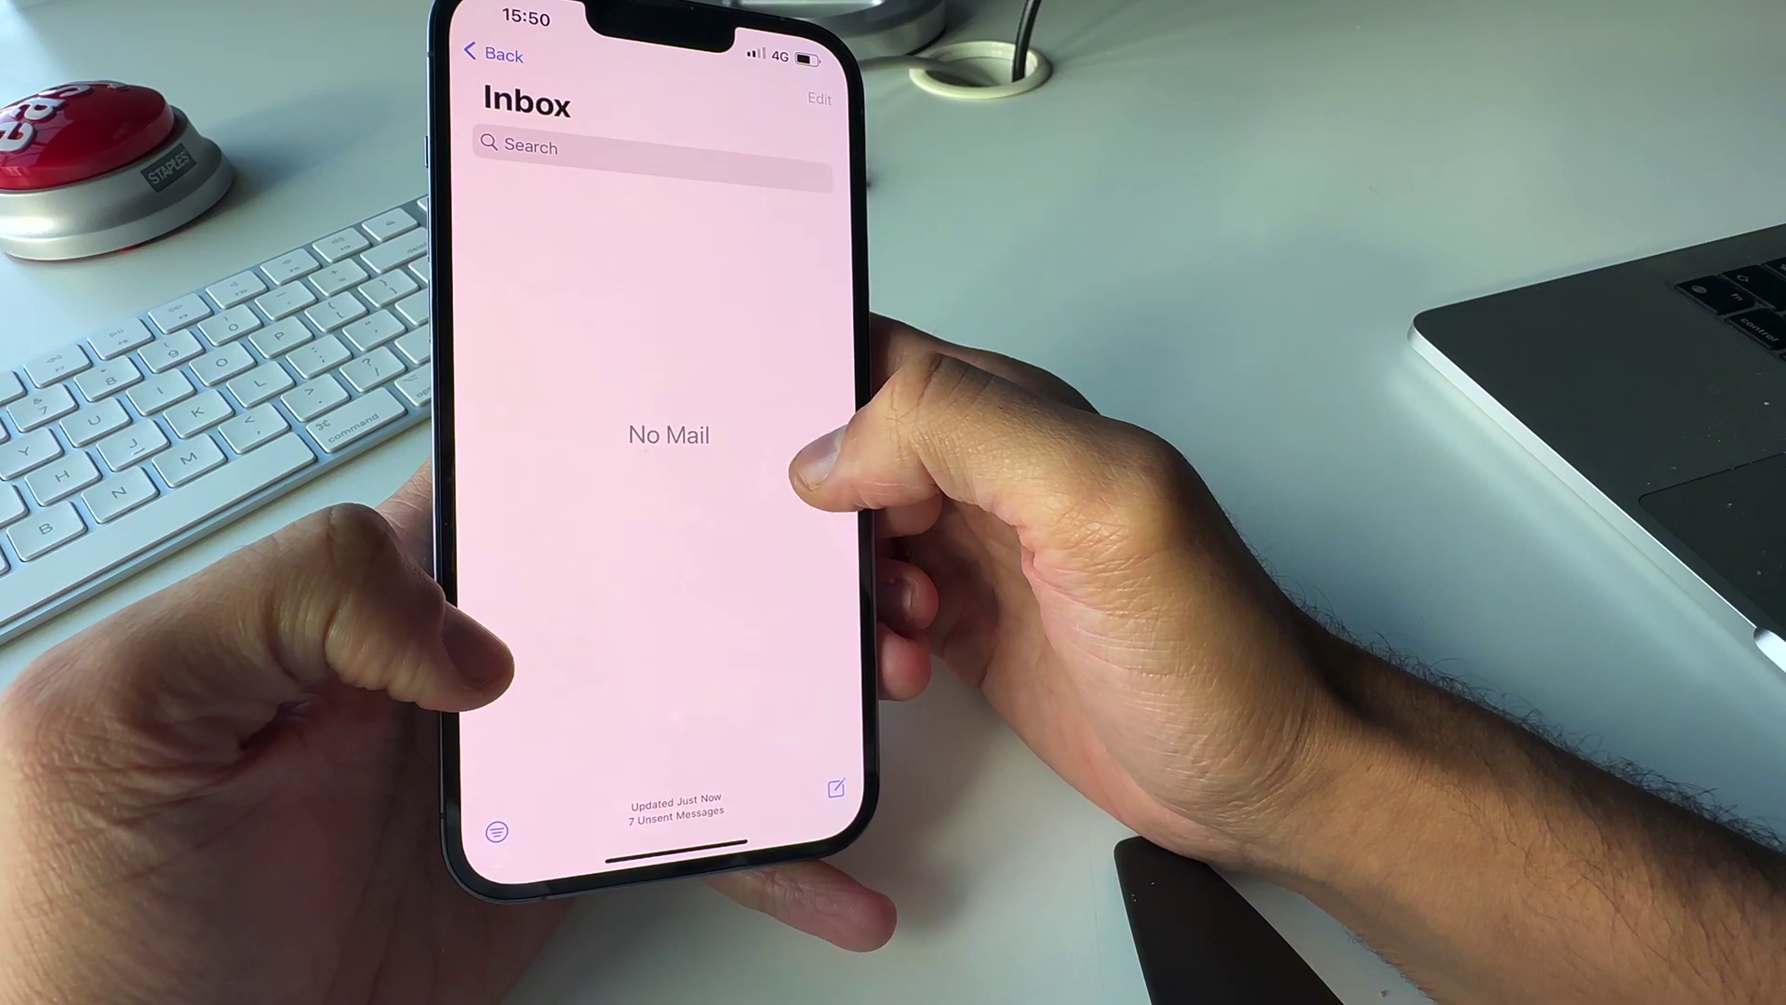